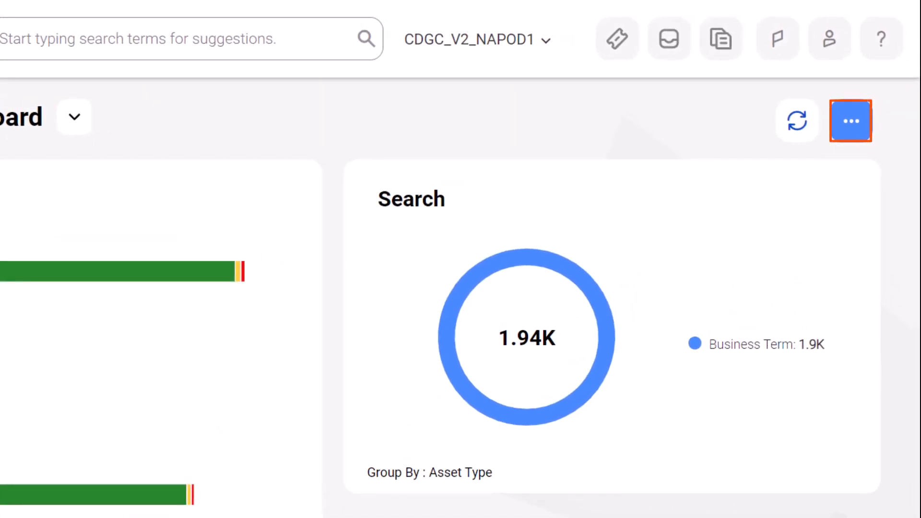
# Create a new dashboard named 'Data Governance' with a home-page description.
pyautogui.click(850, 121)
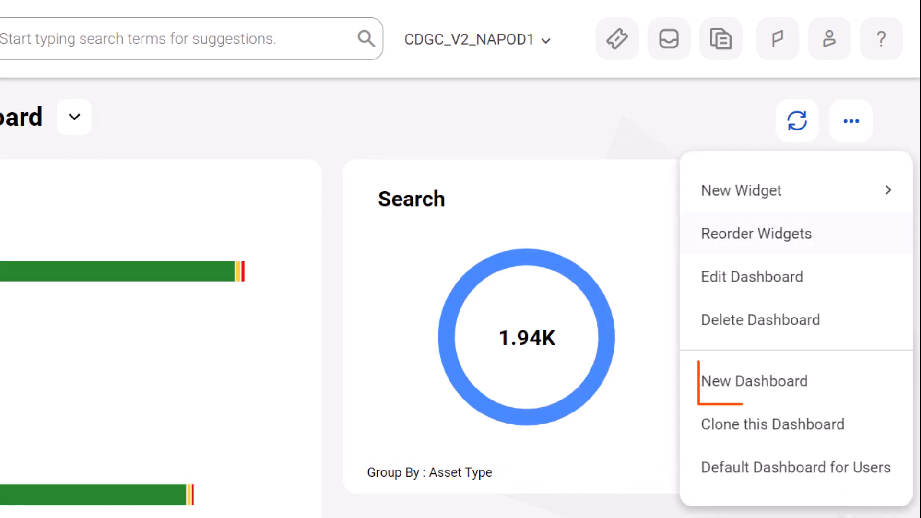
pyautogui.click(754, 380)
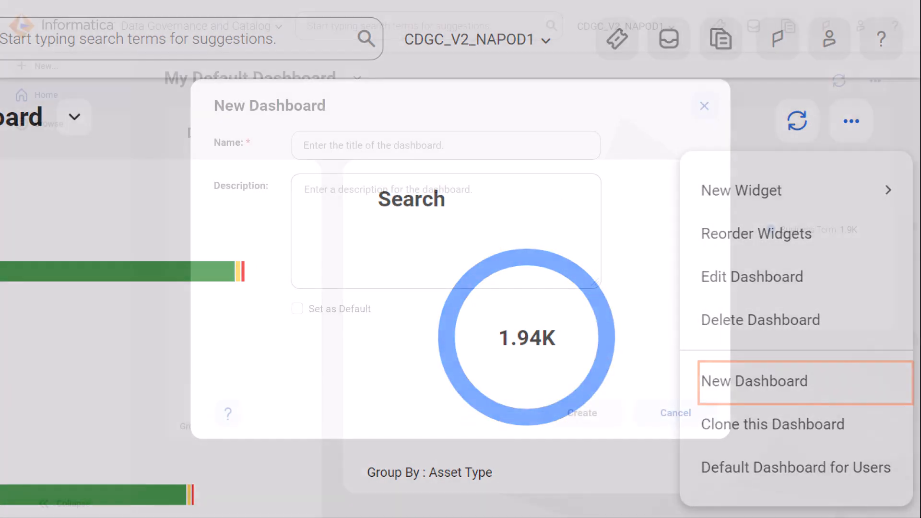
pyautogui.write('Data Governance')
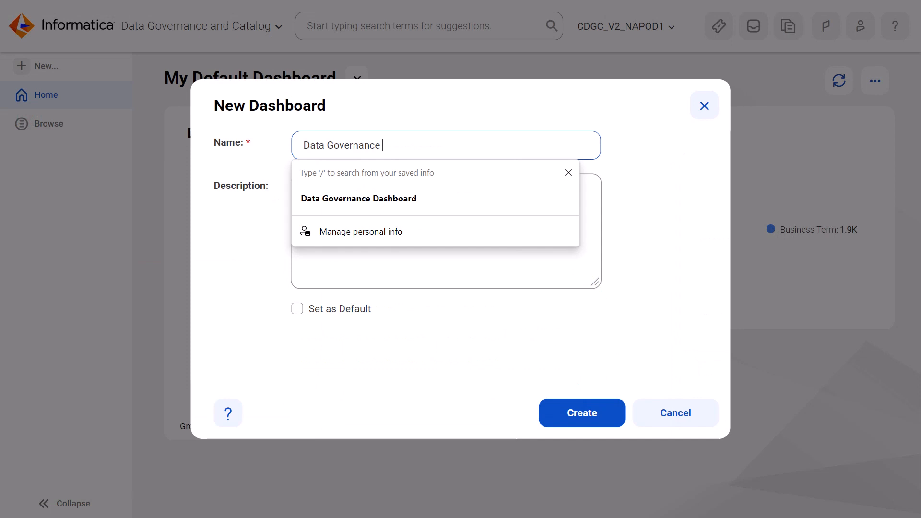
pyautogui.write('This is the home page for Data Governance and Catalog.')
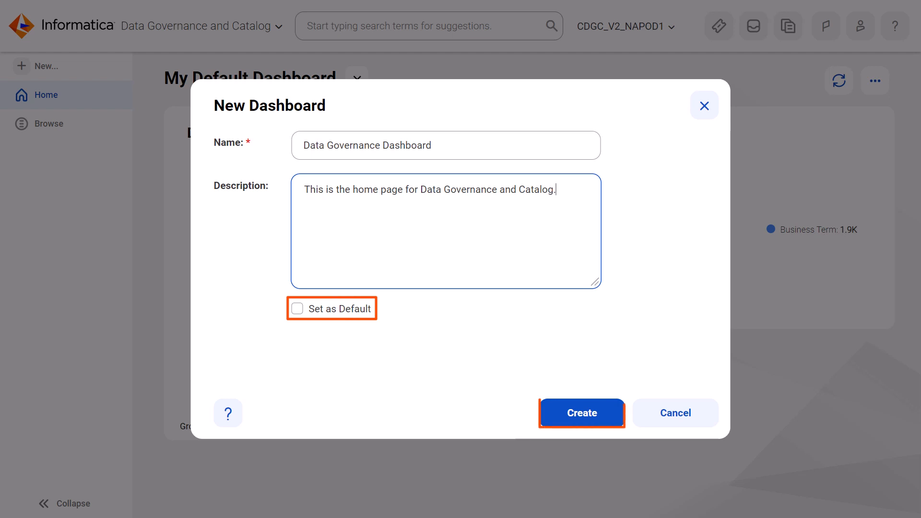
pyautogui.click(582, 413)
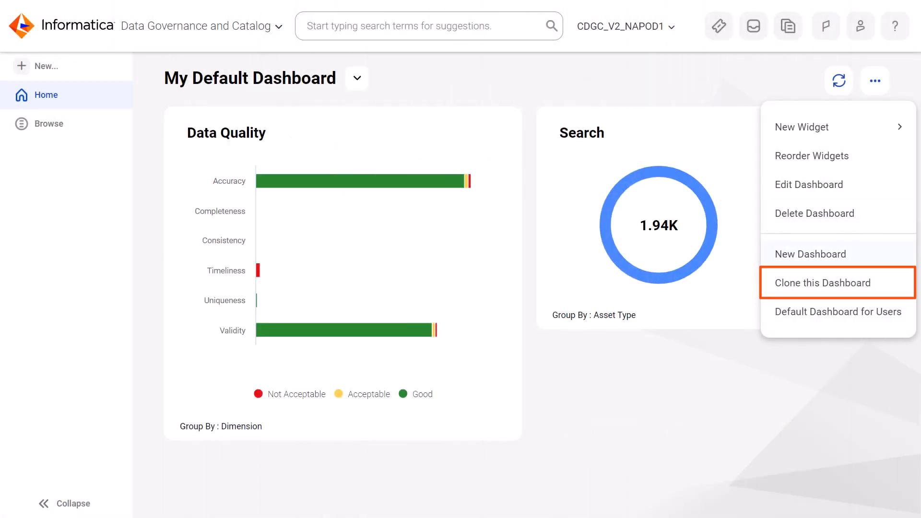
pyautogui.moveTo(822, 282)
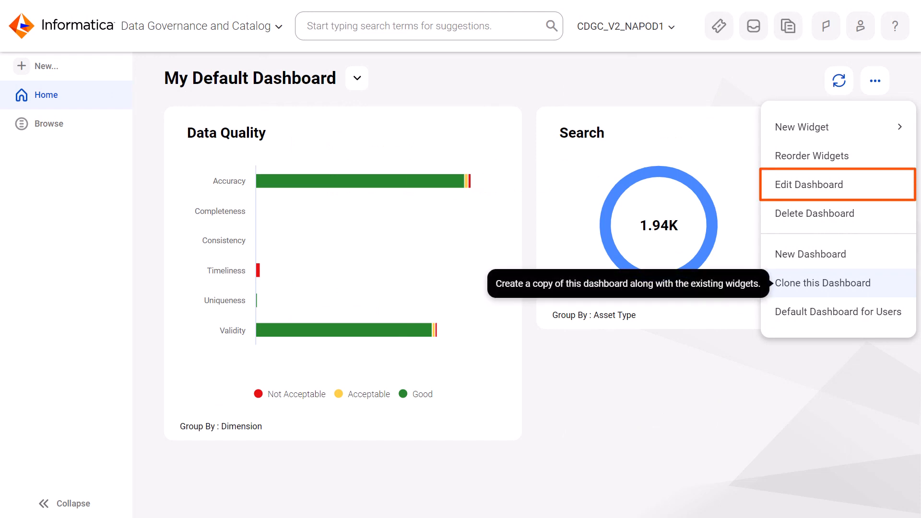
pyautogui.moveTo(814, 213)
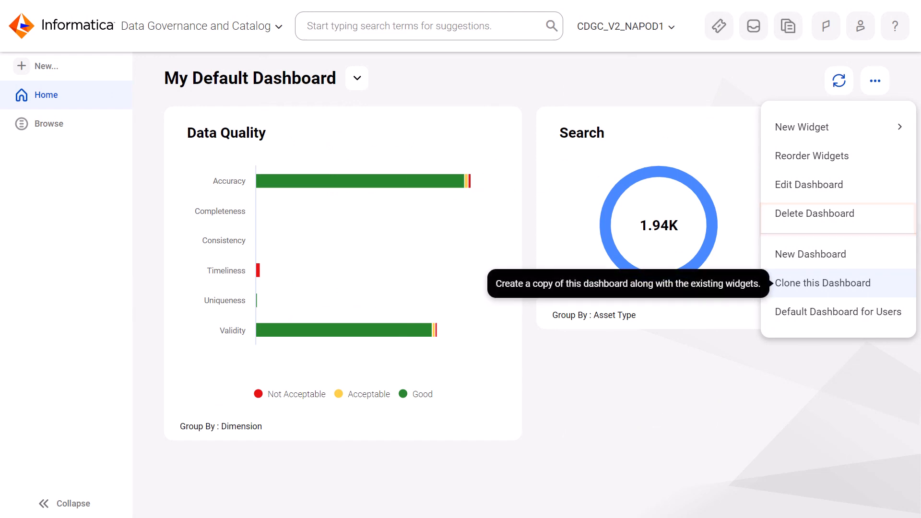
# Clone the dashboard as Data Owner Dashboard, described as the home page for data owners in Data Governance and Catalog.
pyautogui.click(823, 283)
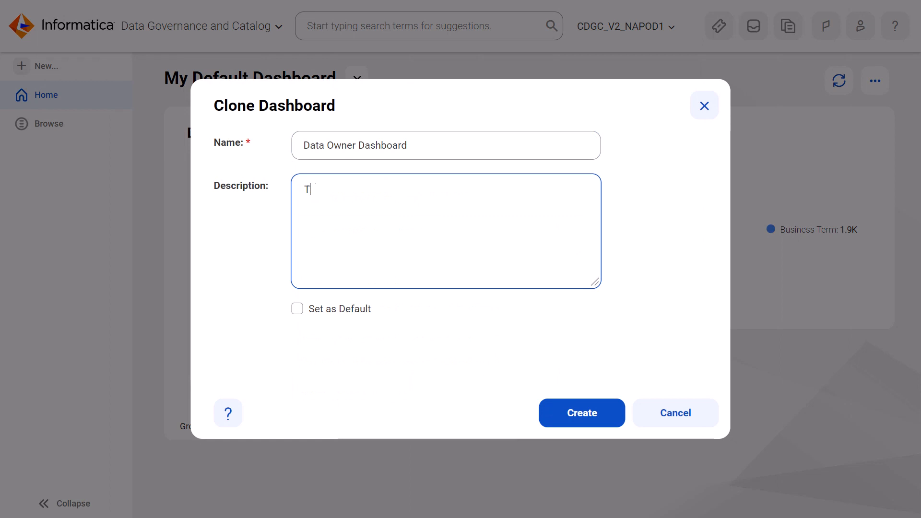
pyautogui.write('his is the home page for data owners in')
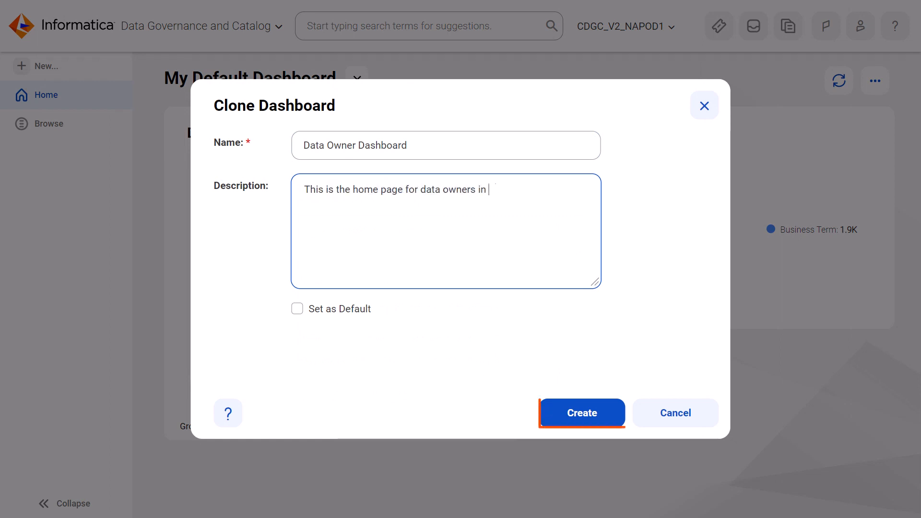
pyautogui.write('Data Governance and Catalog.')
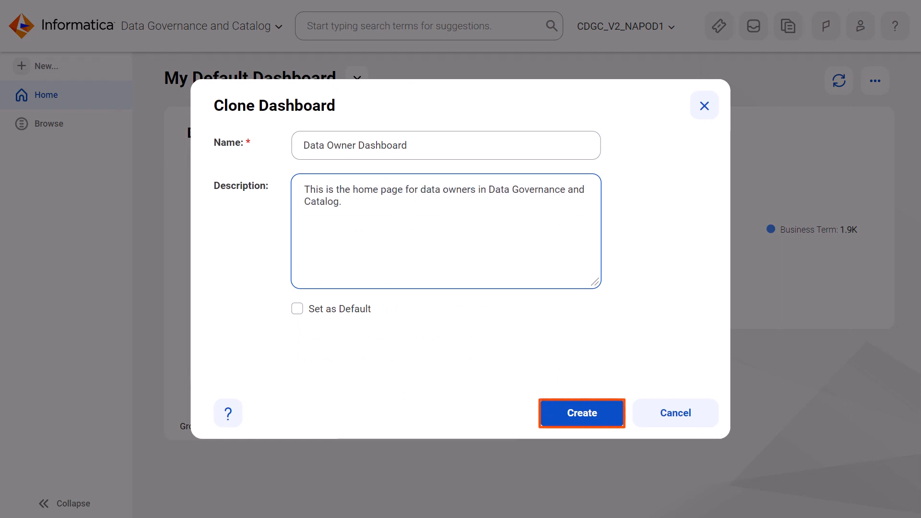
pyautogui.click(581, 413)
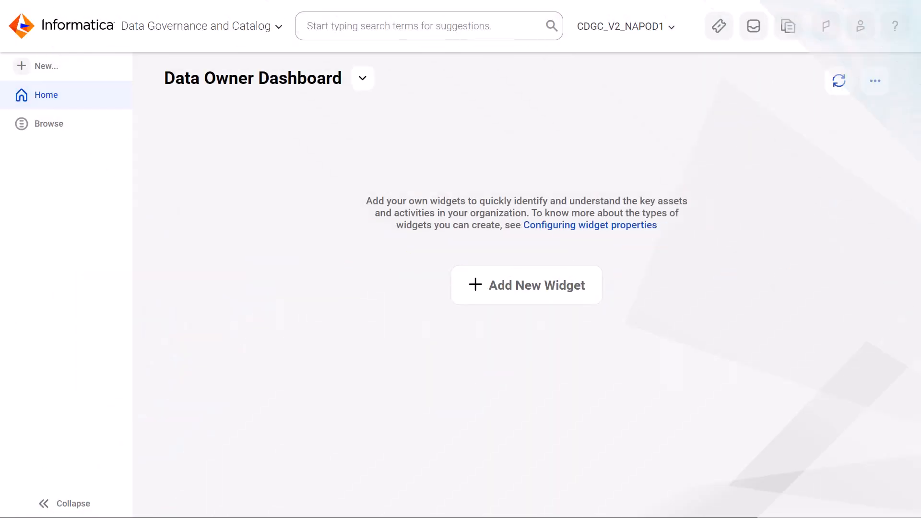
# Show the Data Owner Dashboard actions to review available widget types such as Notice Board and Search Based.
pyautogui.click(874, 81)
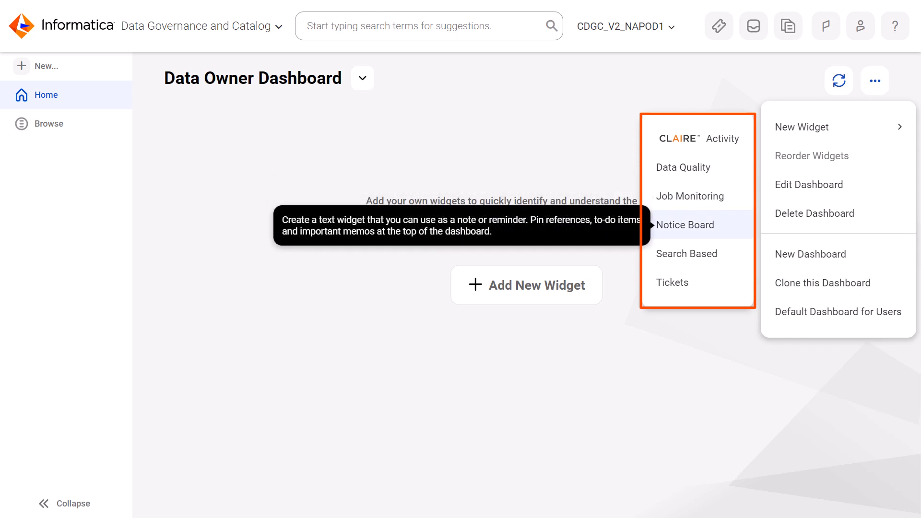
pyautogui.moveTo(686, 253)
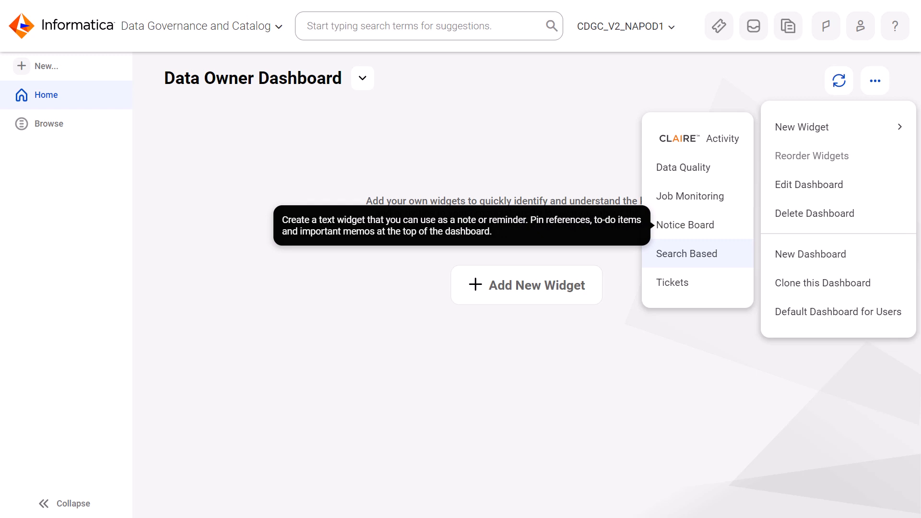
pyautogui.moveTo(686, 254)
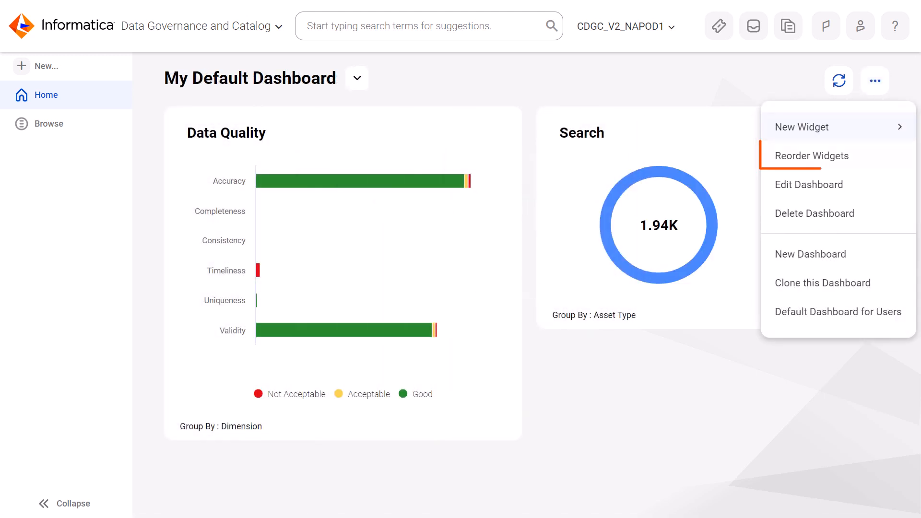
pyautogui.moveTo(838, 155)
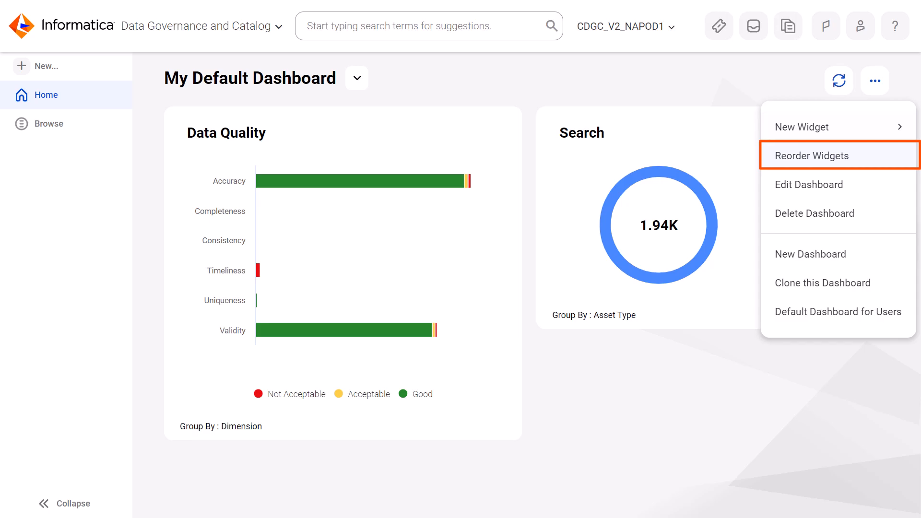
# Return to My Default Dashboard and show its dashboard actions menu.
pyautogui.click(812, 155)
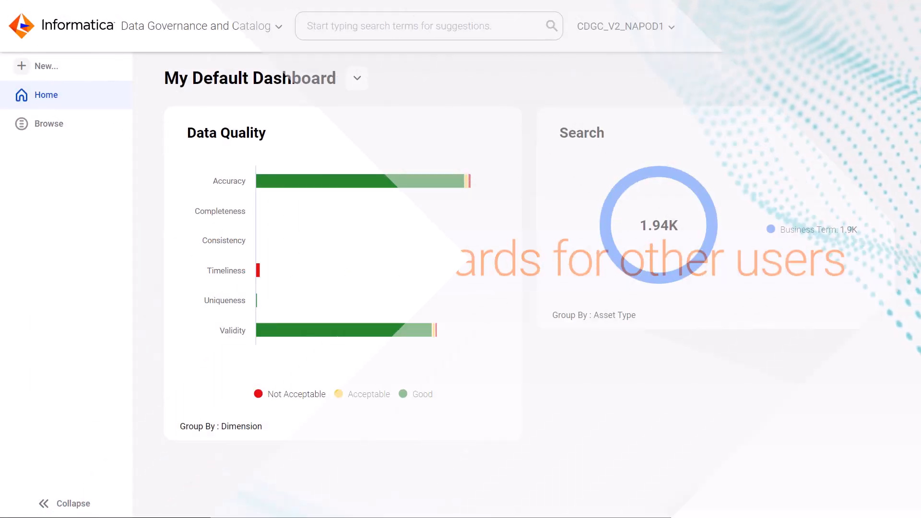
pyautogui.click(875, 80)
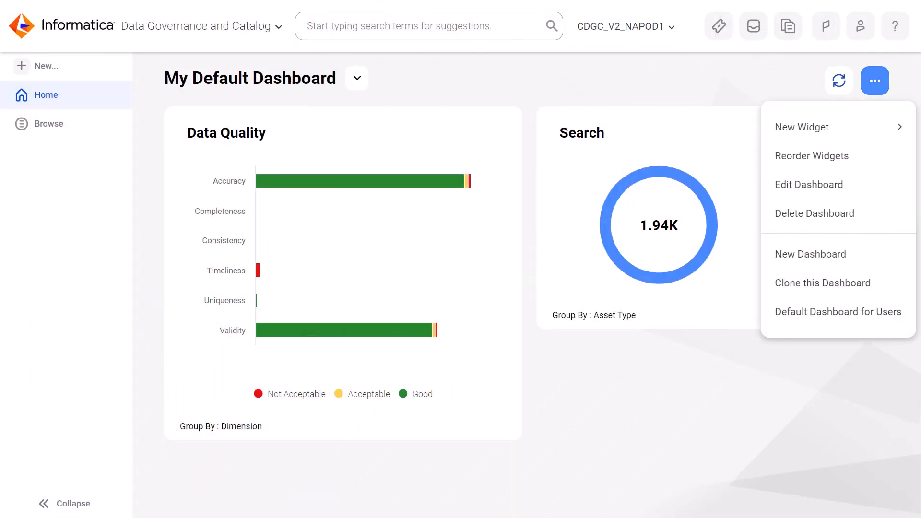
pyautogui.moveTo(837, 312)
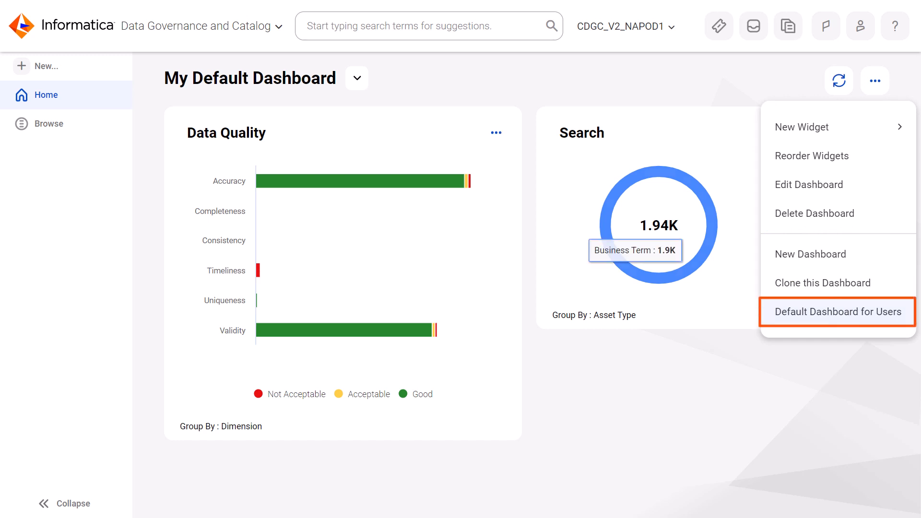
# Review the Set Default Dashboard options for all users, specific roles and removing defaults.
pyautogui.click(837, 312)
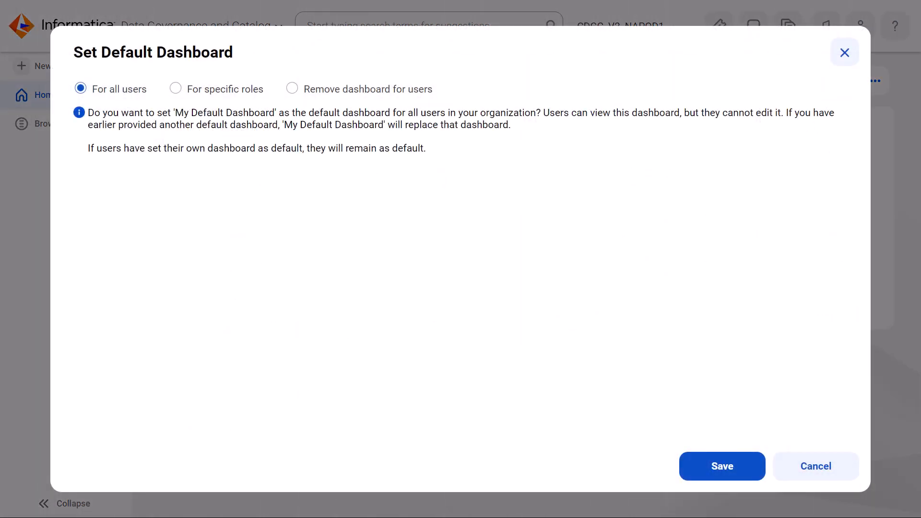
pyautogui.click(80, 88)
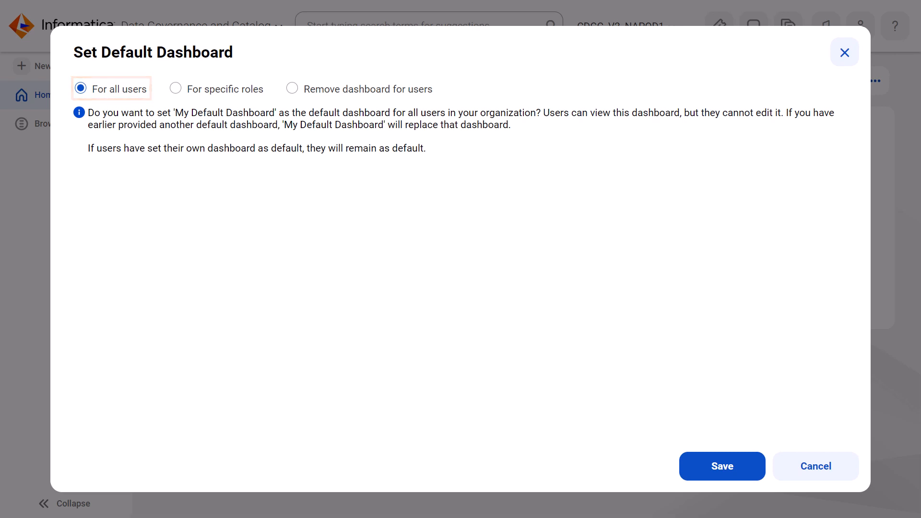
pyautogui.click(175, 89)
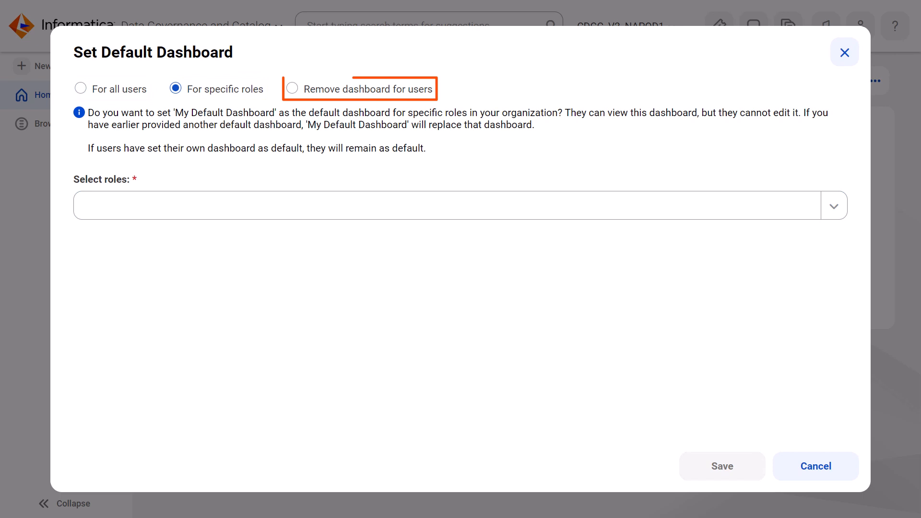
pyautogui.click(292, 88)
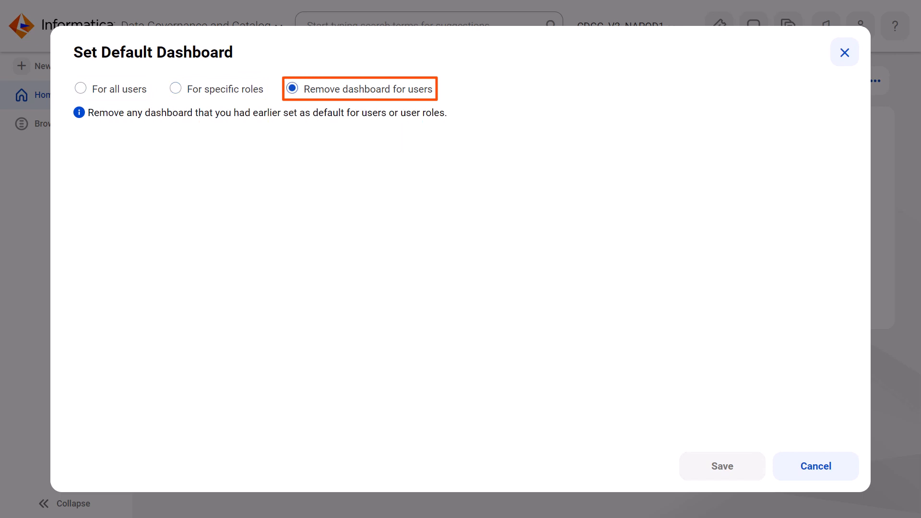
pyautogui.click(175, 89)
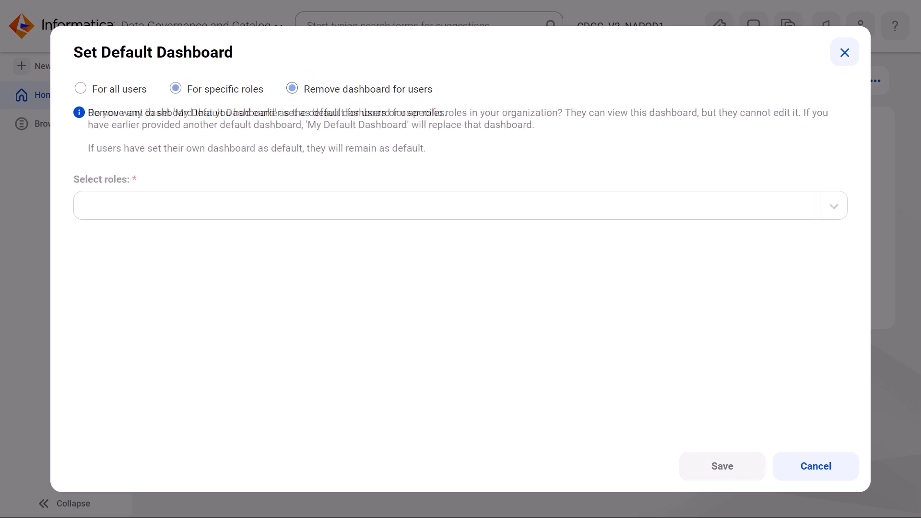
# Assign the default by role and choose Governance User from the roles list.
pyautogui.click(175, 89)
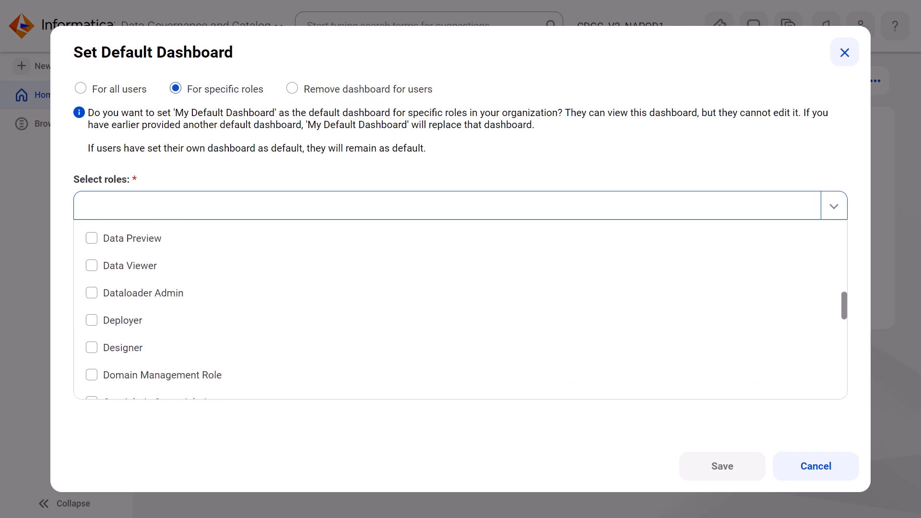
pyautogui.scroll(-3)
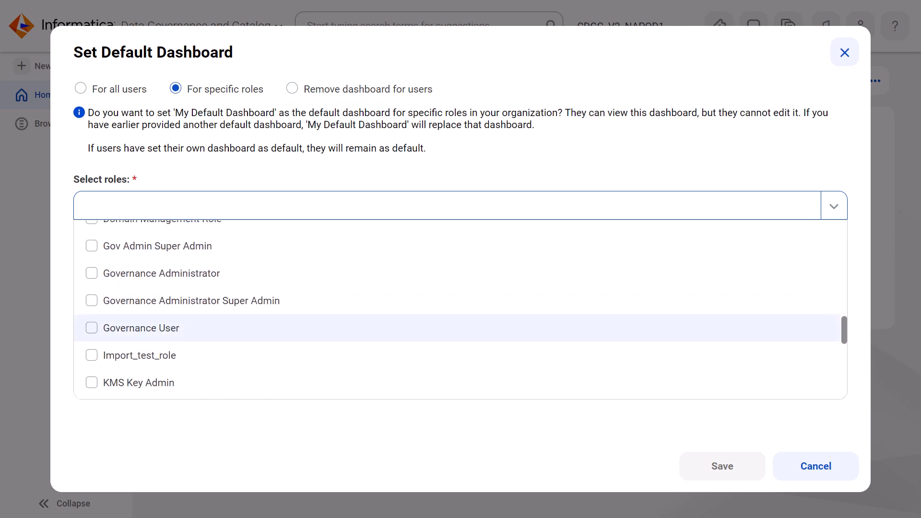
pyautogui.click(816, 466)
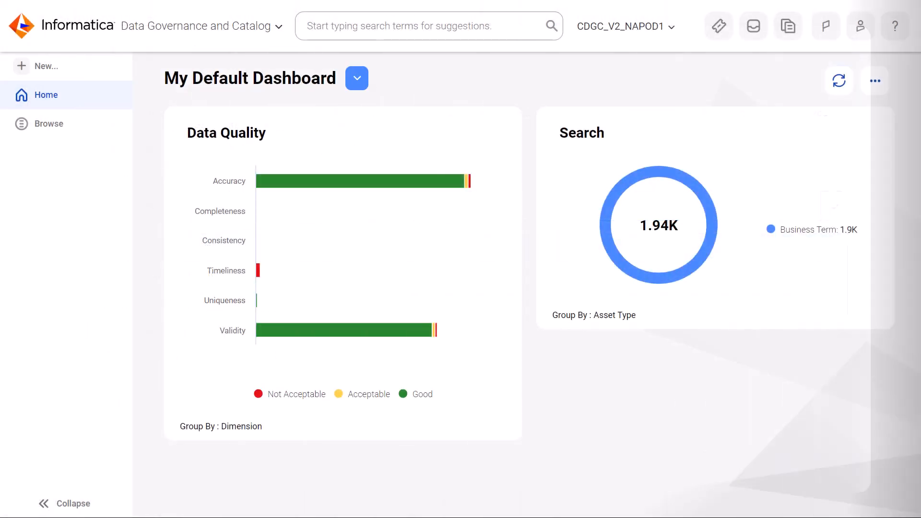
# Show the dashboard switcher listing Default, Role Default and Org Default dashboards.
pyautogui.click(356, 77)
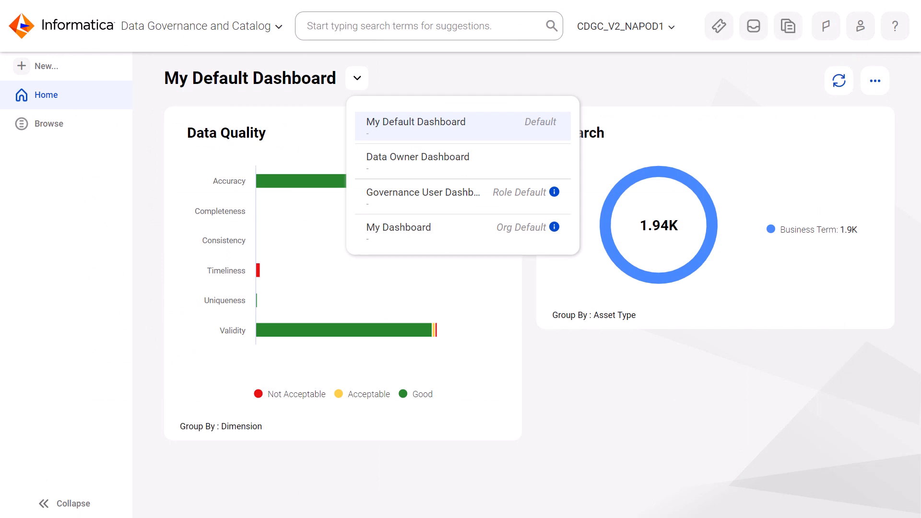
pyautogui.moveTo(424, 192)
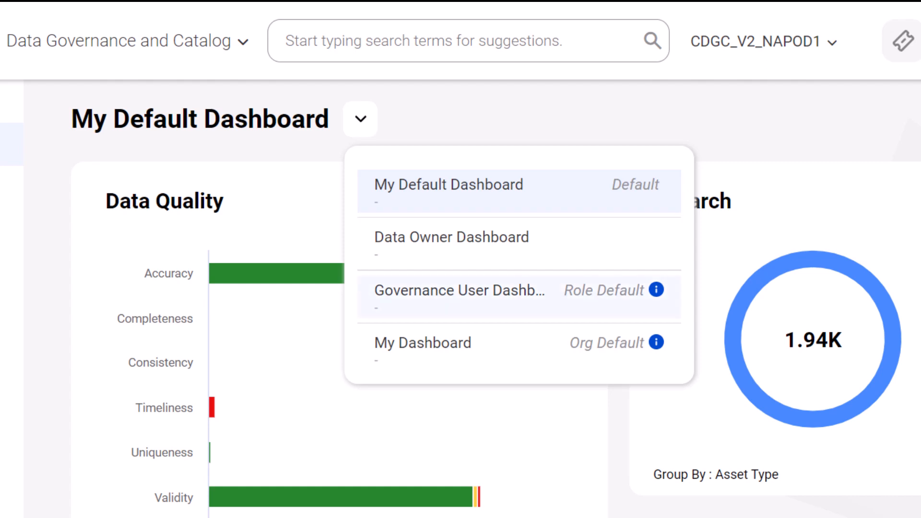
pyautogui.moveTo(460, 297)
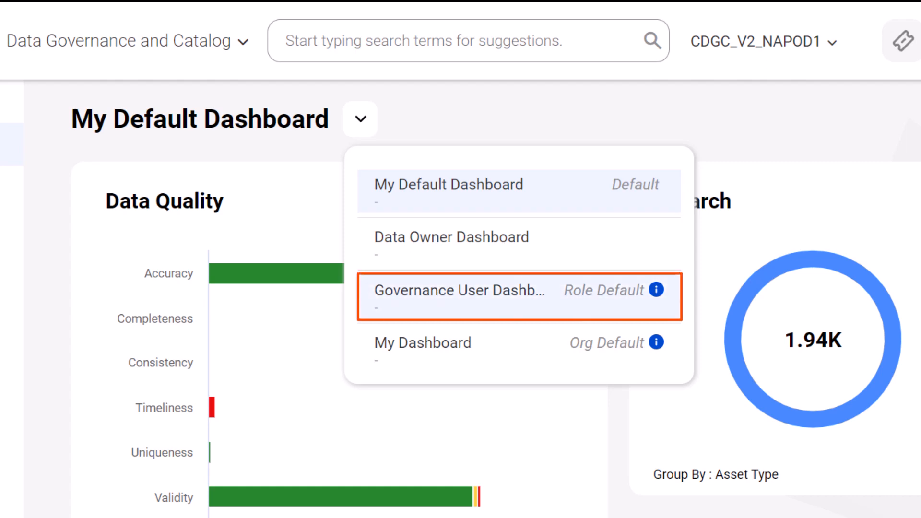